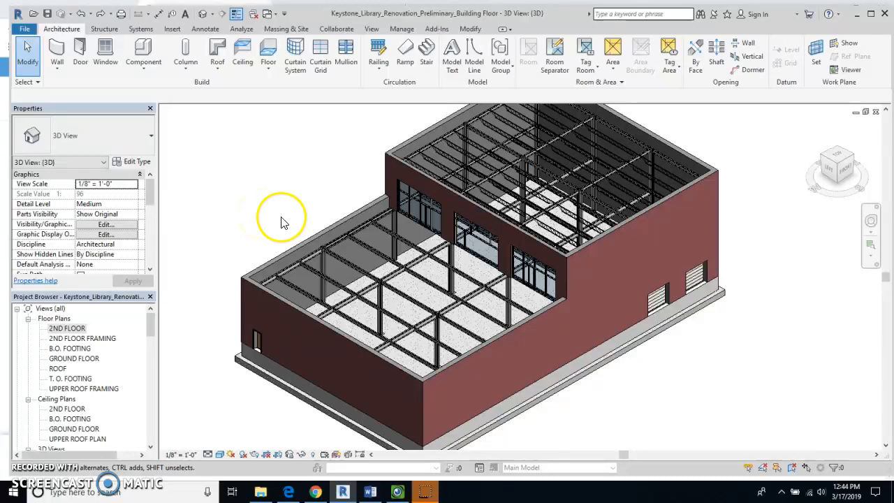
mouse_move(460, 266)
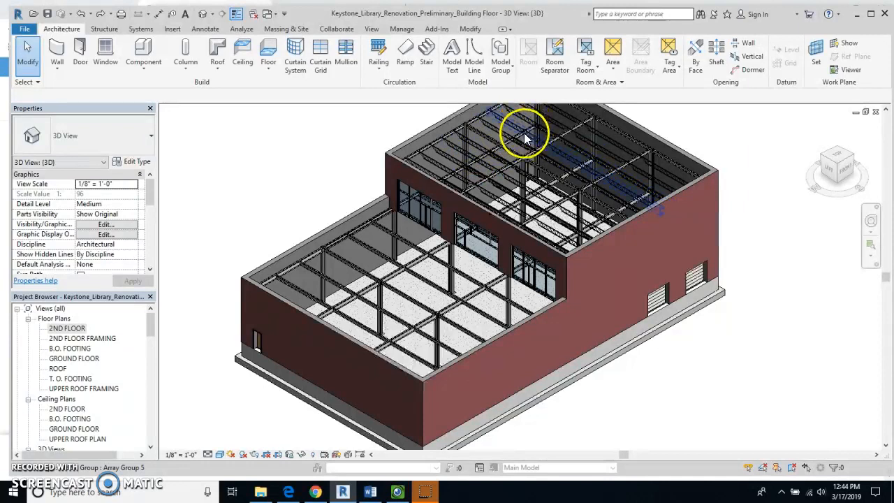
mouse_move(524, 193)
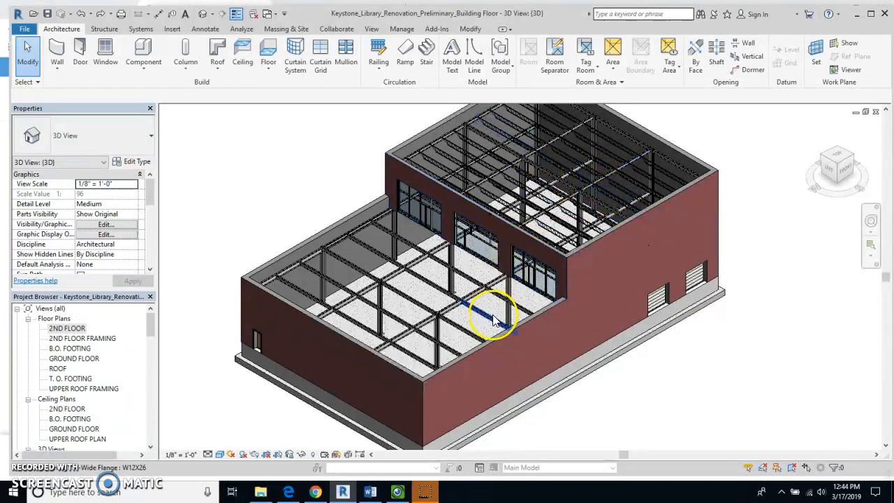
mouse_move(494, 320)
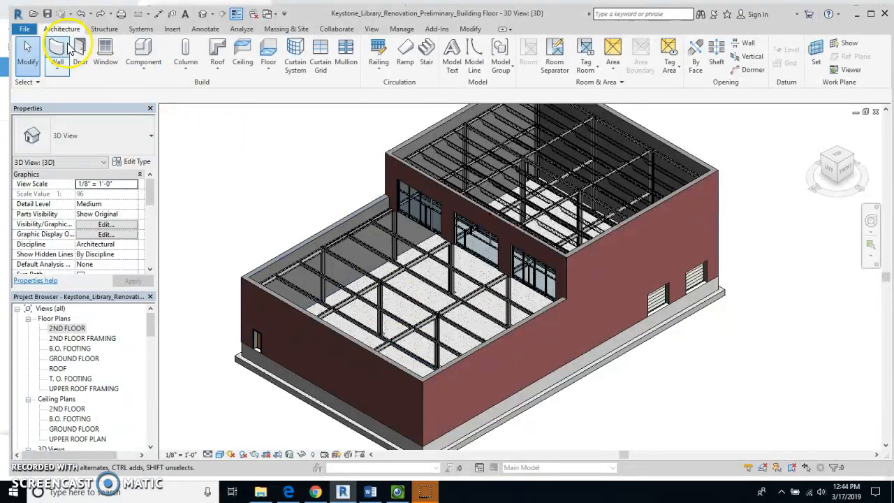
- Begin a new floor from the Architecture tab and set its Level to 2ND FLOOR
click(64, 28)
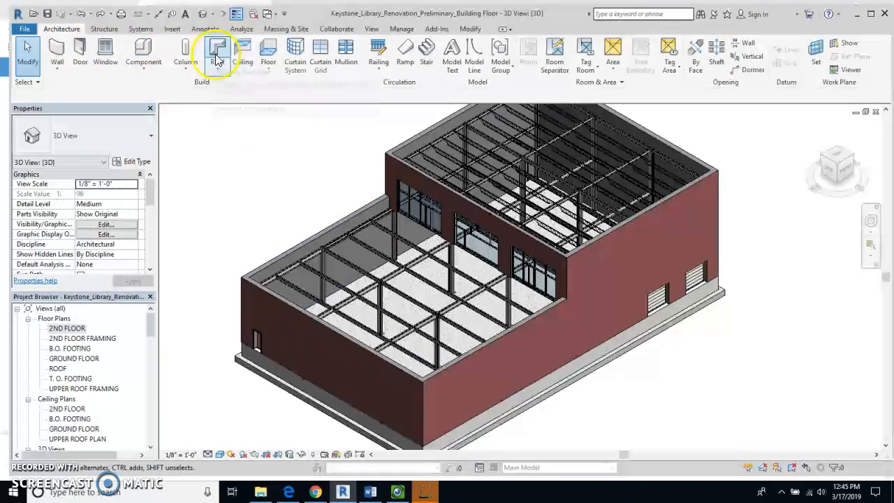
click(220, 53)
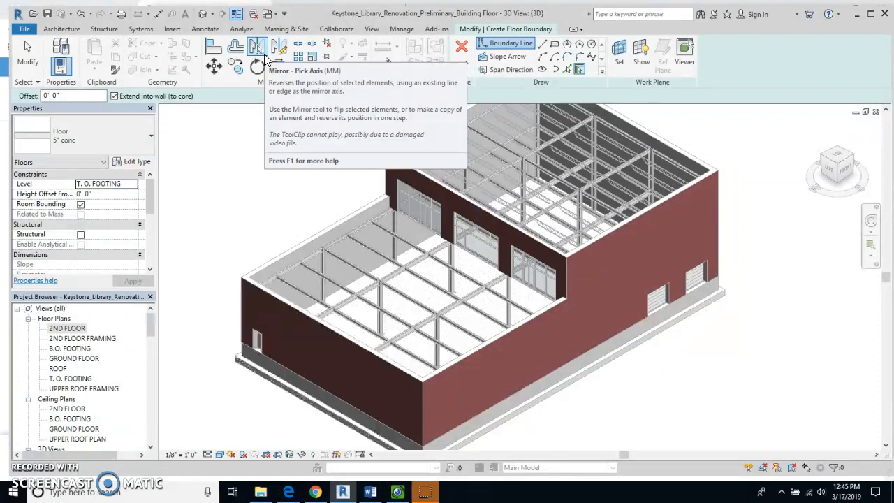
mouse_move(259, 66)
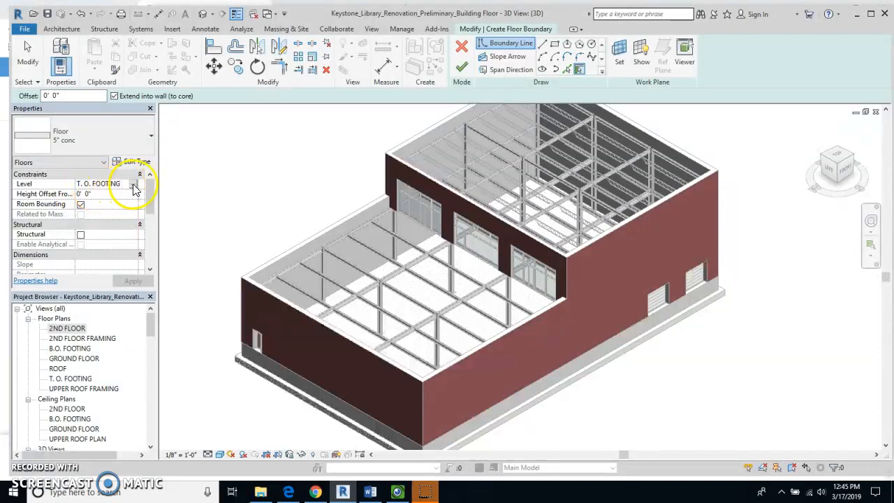
click(140, 183)
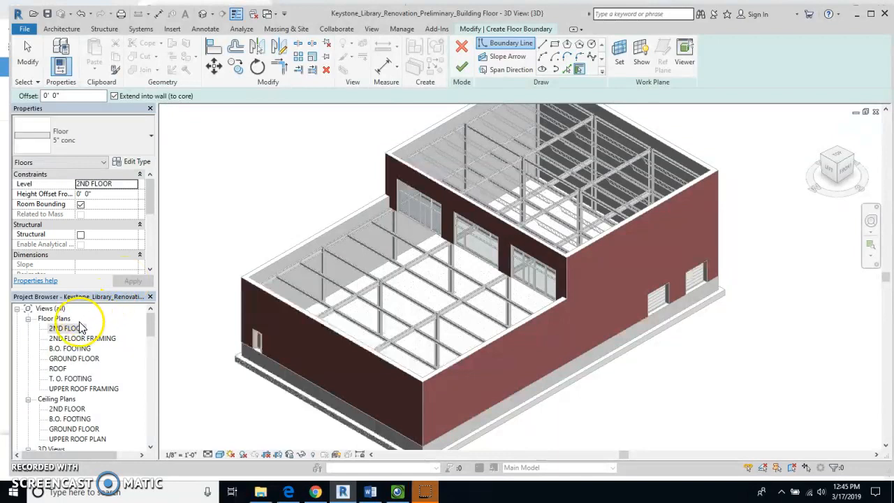
click(63, 328)
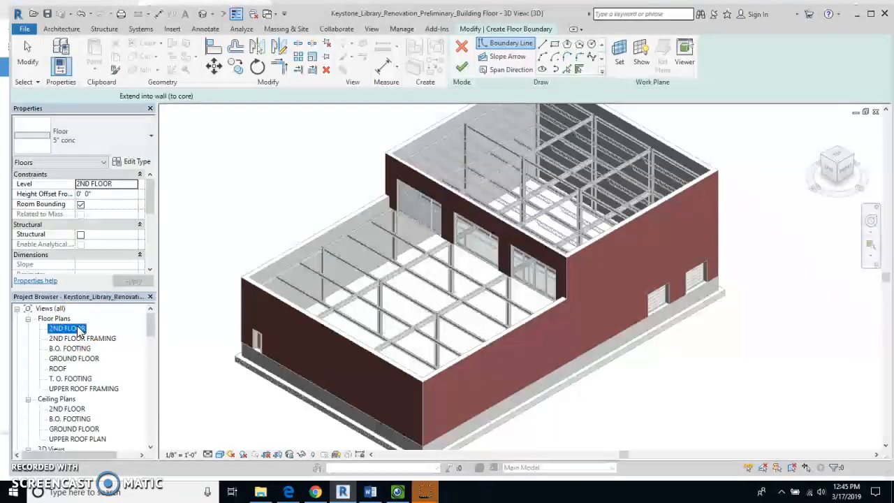
- Open the 2ND FLOOR plan view from the Project Browser to sketch the boundary
double_click(63, 328)
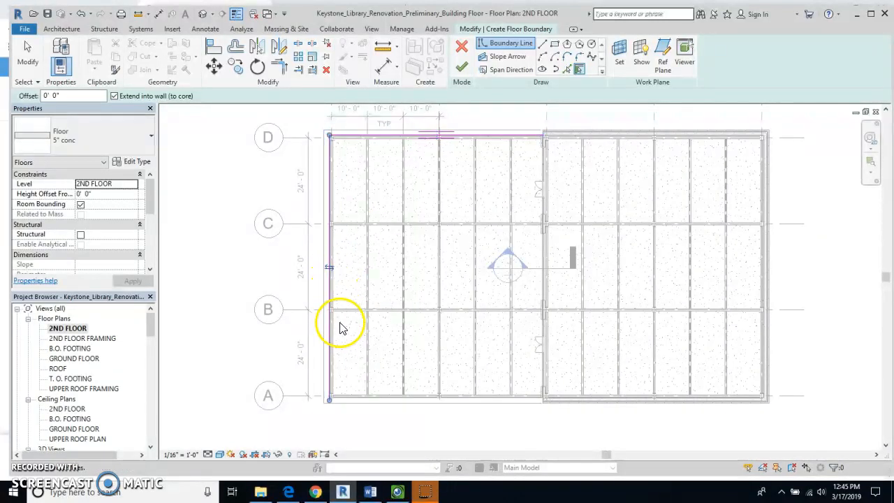
mouse_move(552, 398)
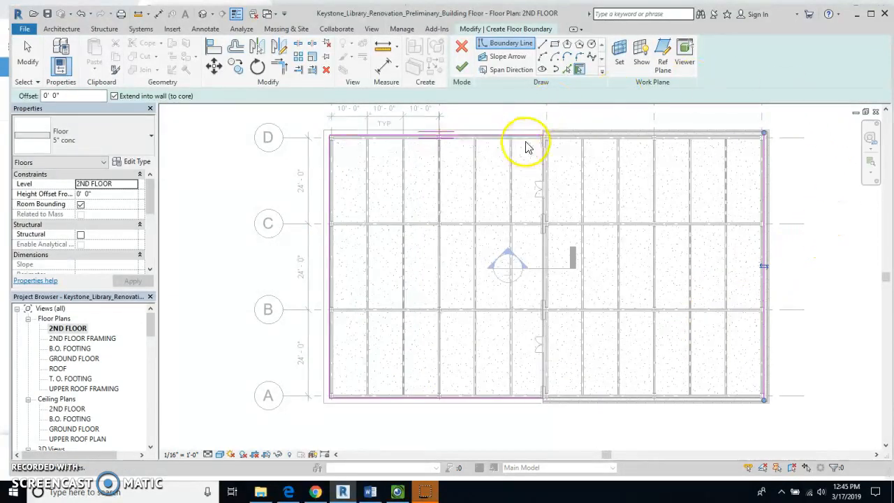
mouse_move(762, 156)
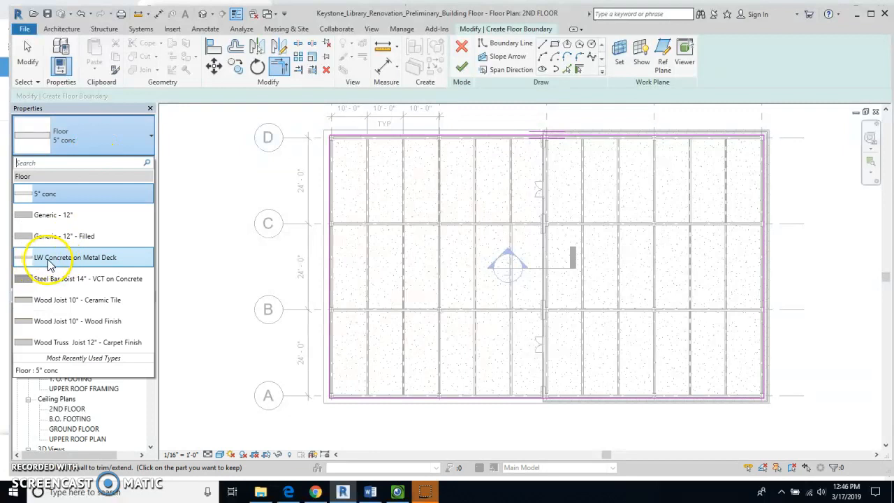
- Finish the slab as LW Concrete on Metal Deck, declining wall attachment and accepting geometry join
click(74, 257)
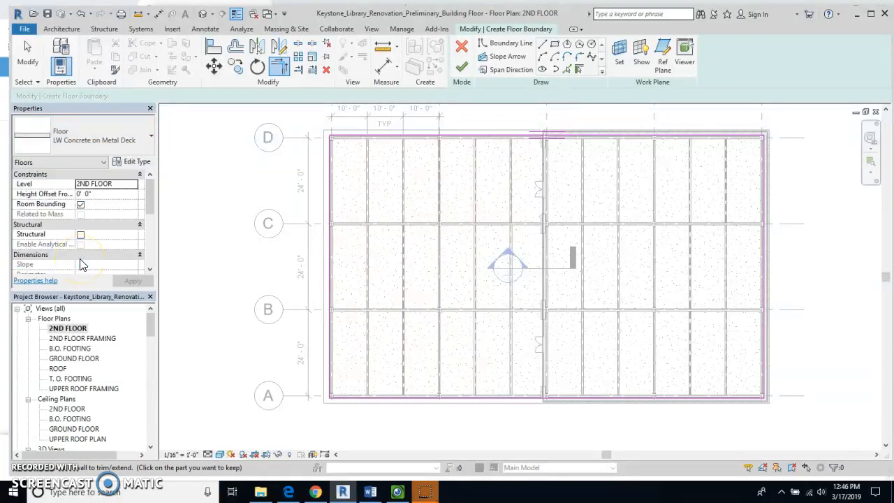
mouse_move(240, 248)
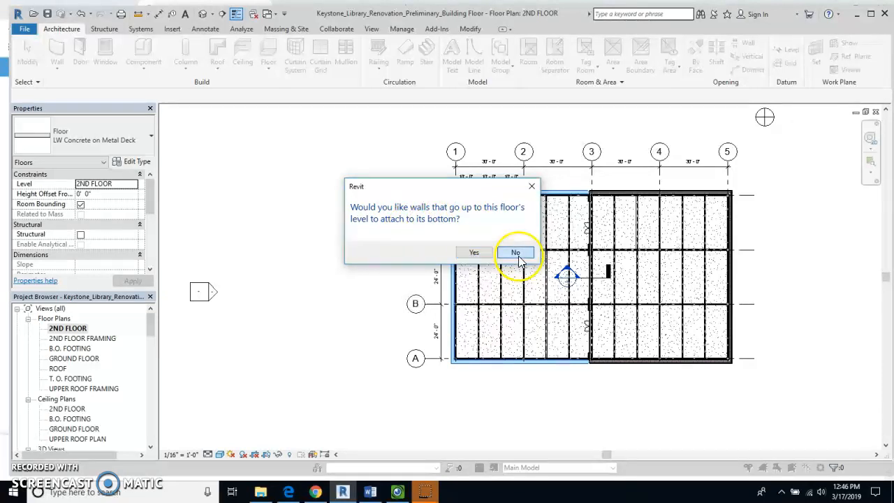
click(514, 251)
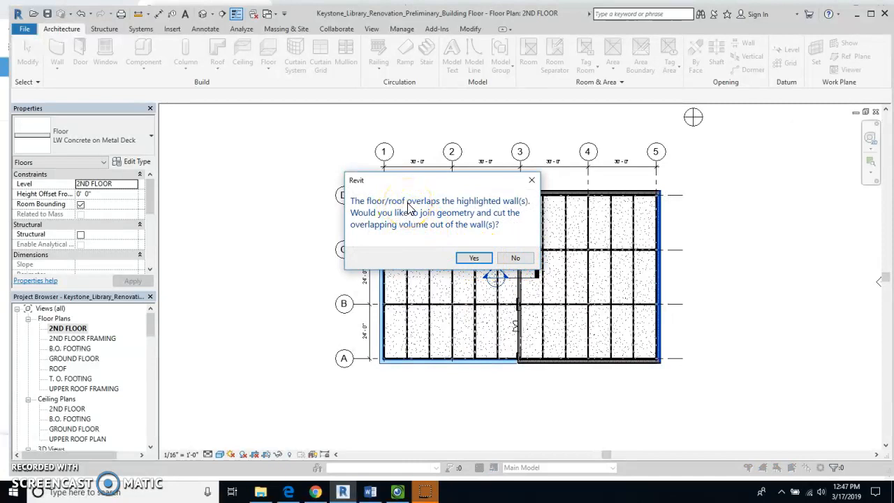
mouse_move(458, 212)
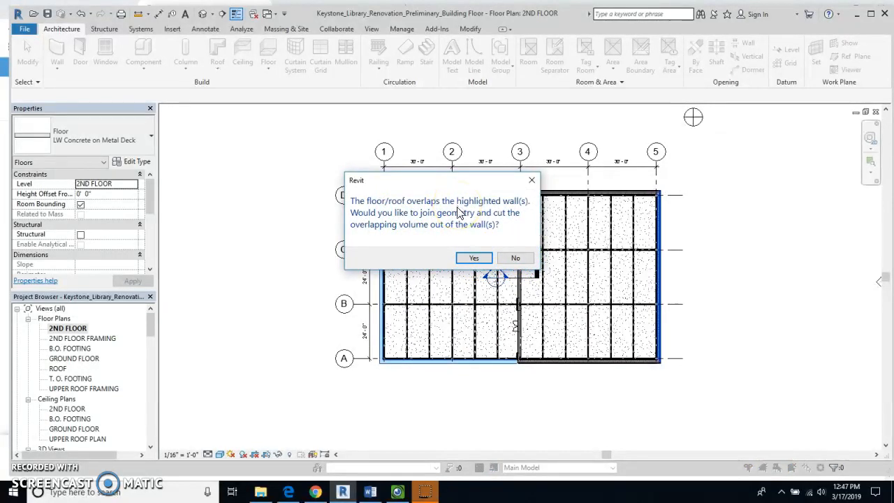
mouse_move(444, 243)
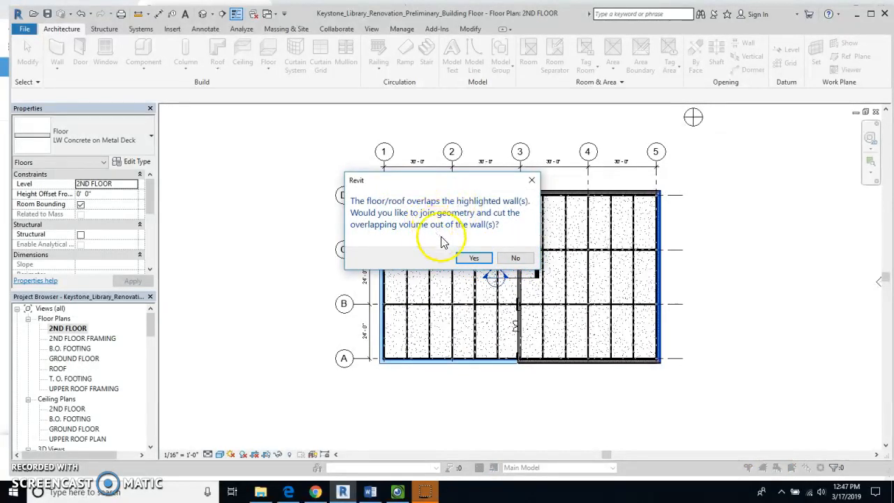
click(474, 257)
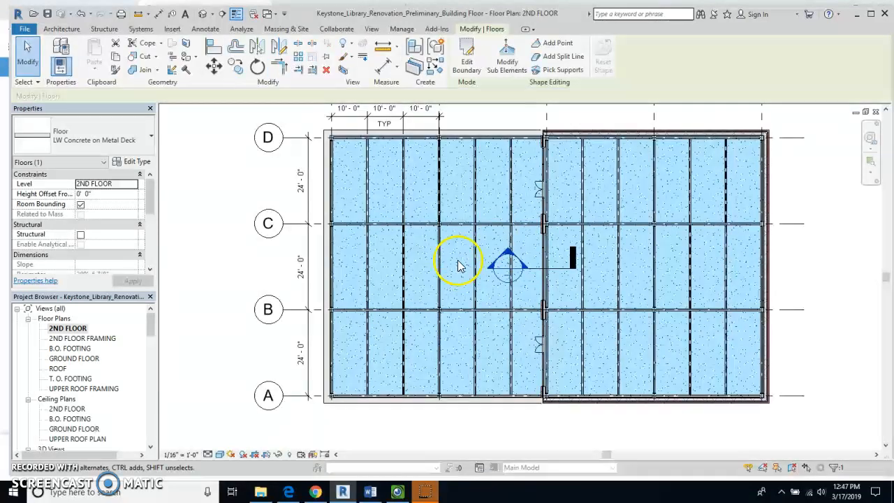
- Return to the 3D view and hide the front brick exterior wall to expose the slab edge
click(204, 13)
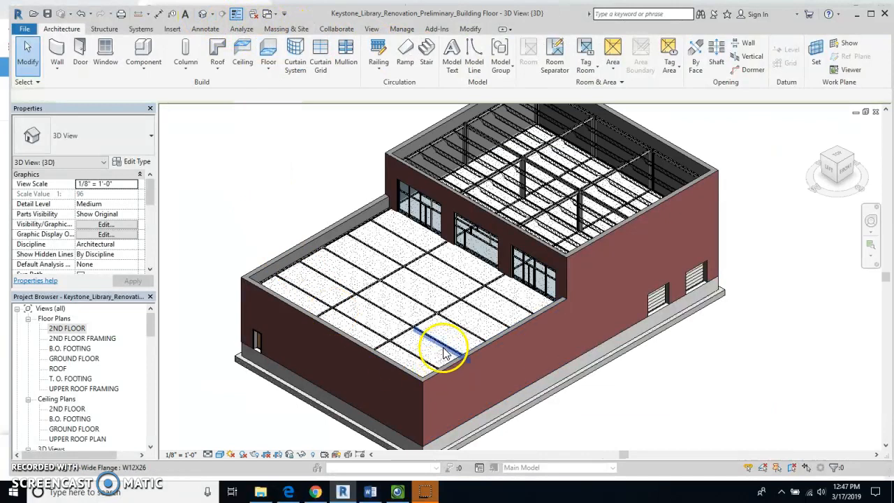
mouse_move(466, 309)
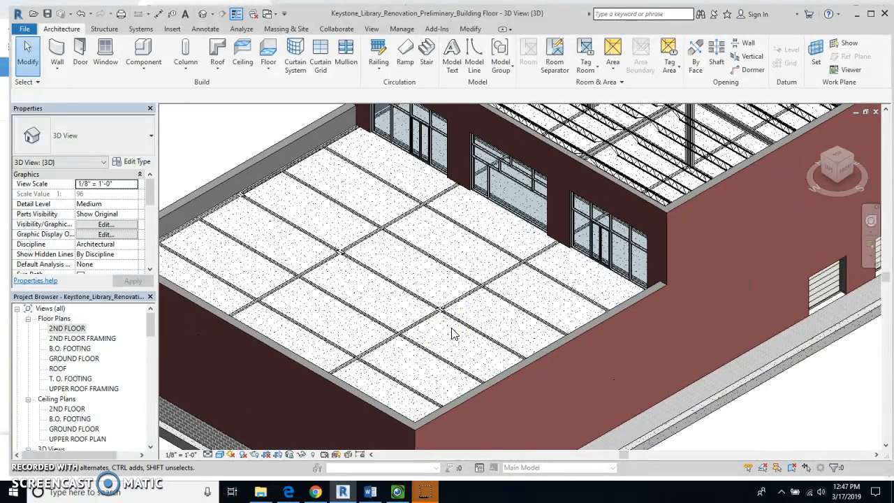
mouse_move(455, 324)
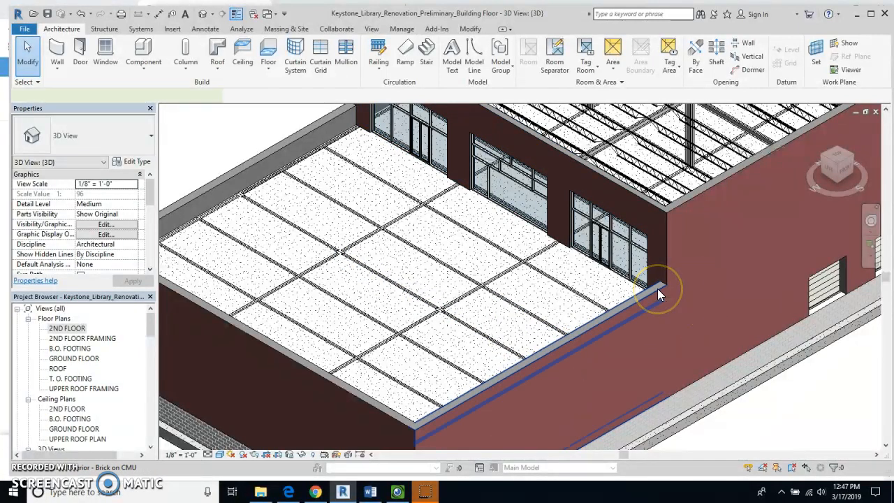
right_click(659, 293)
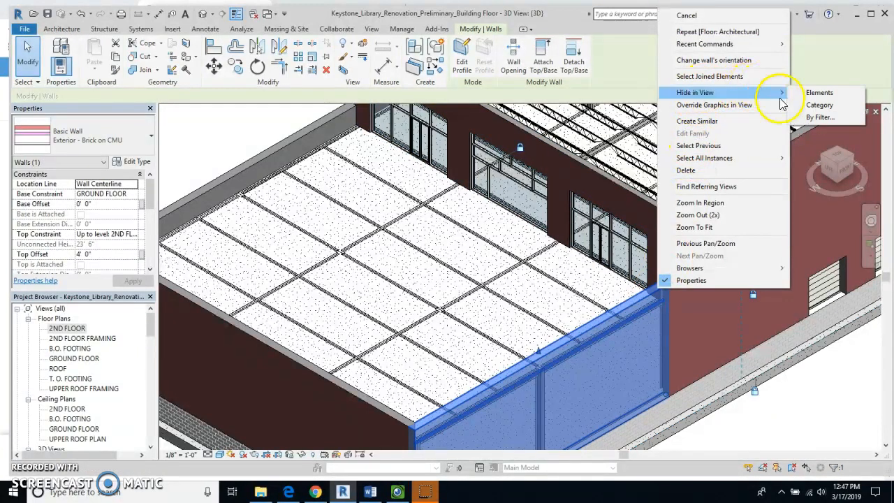
click(818, 92)
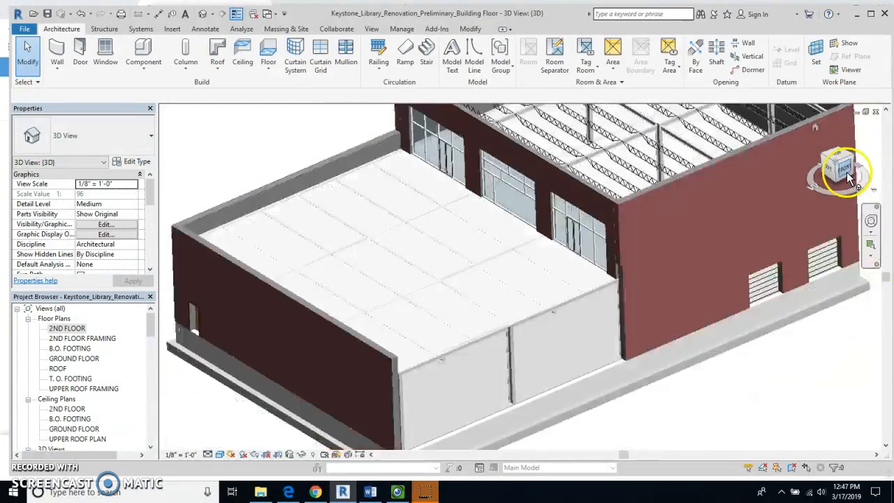
- From the front view, select the slab and set its Height Offset From Level to 4.125"
click(840, 170)
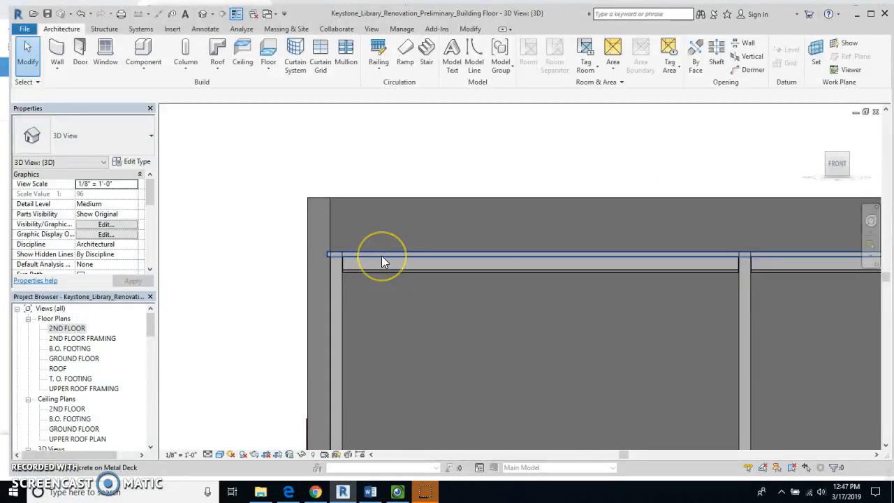
click(384, 254)
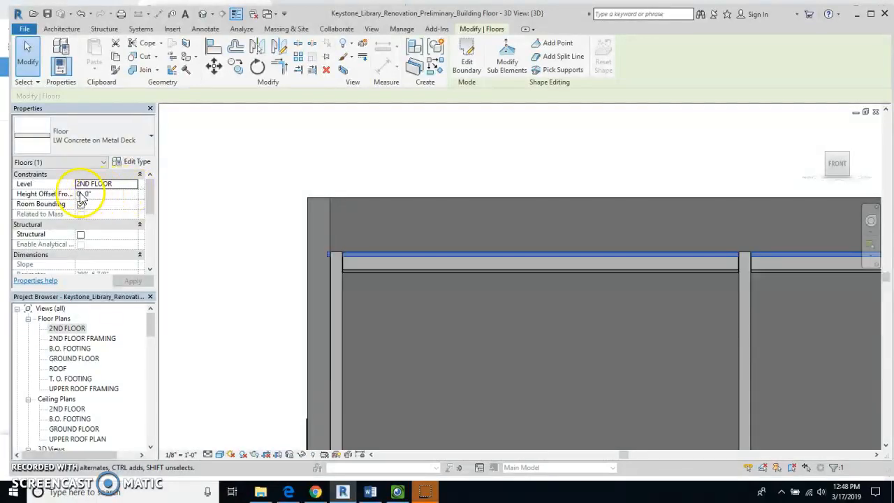
click(105, 192)
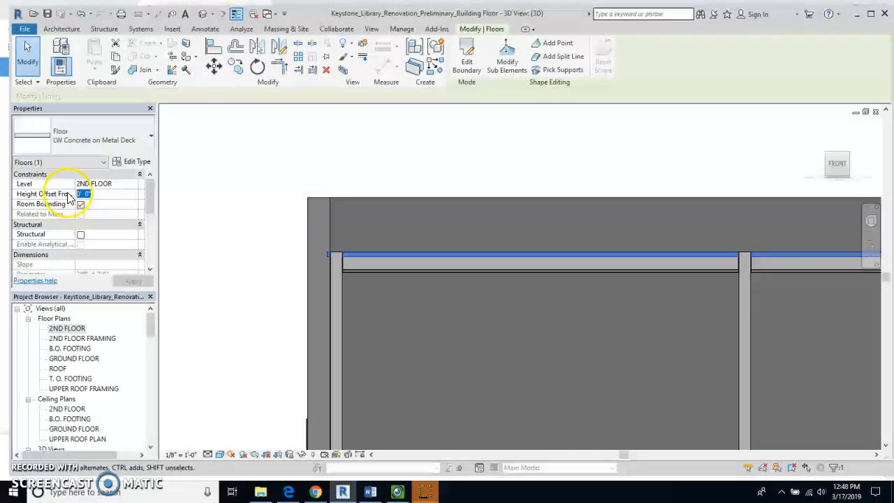
mouse_move(70, 193)
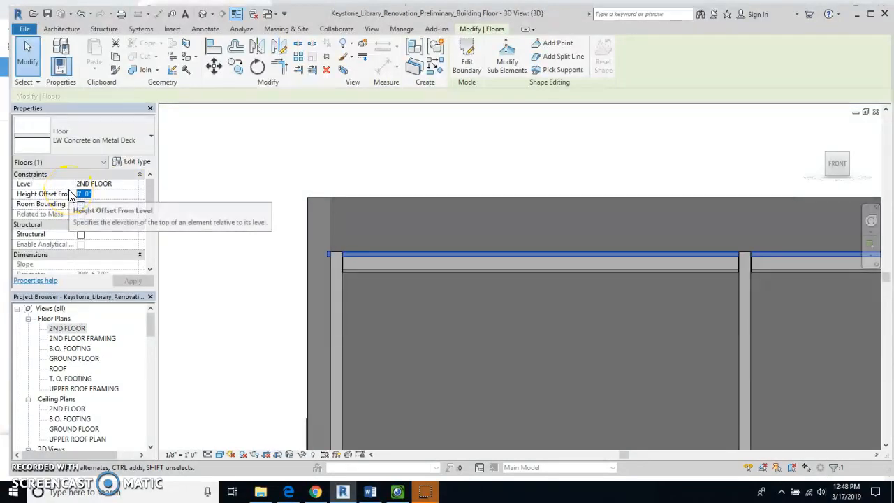
text(4.125)
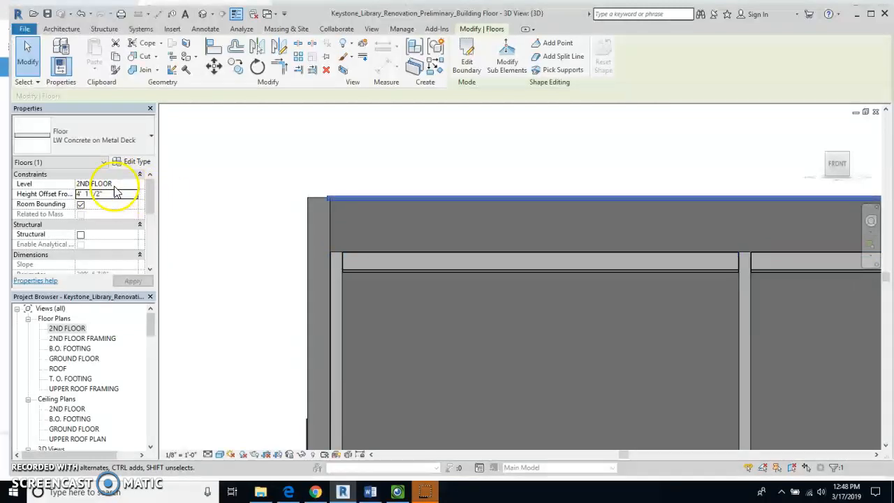
click(105, 193)
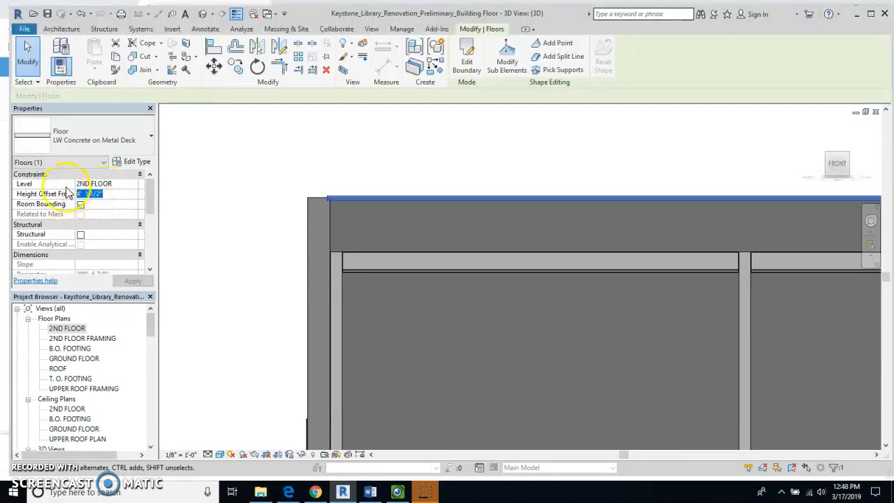
text(4.1)
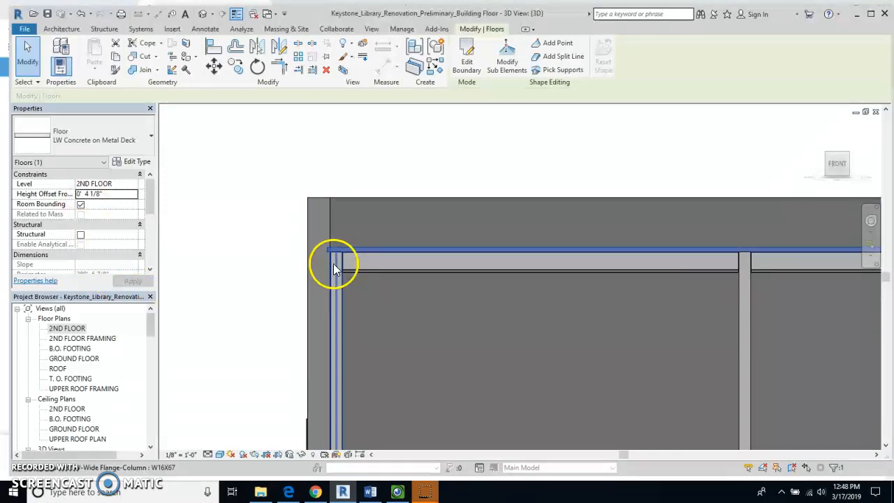
mouse_move(376, 252)
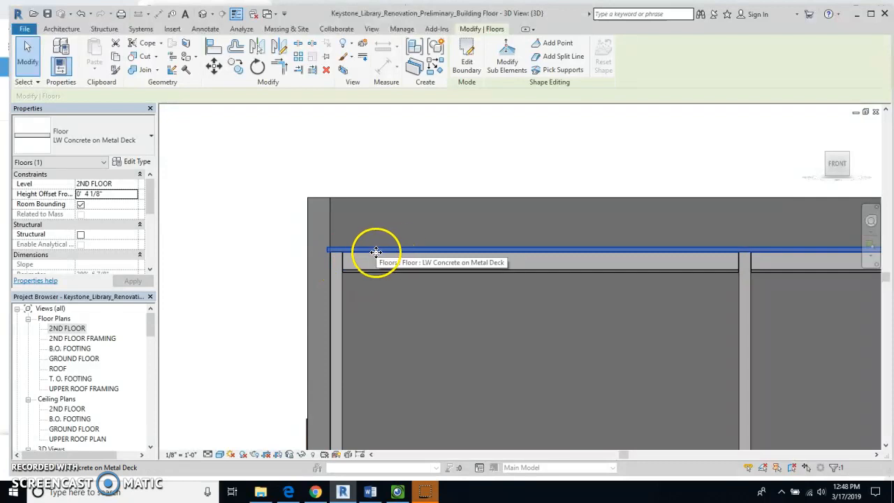
mouse_move(358, 249)
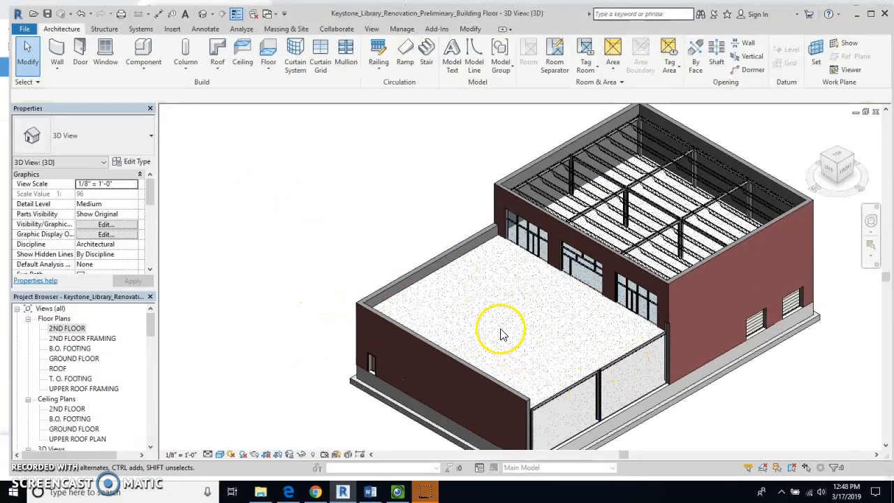
mouse_move(531, 339)
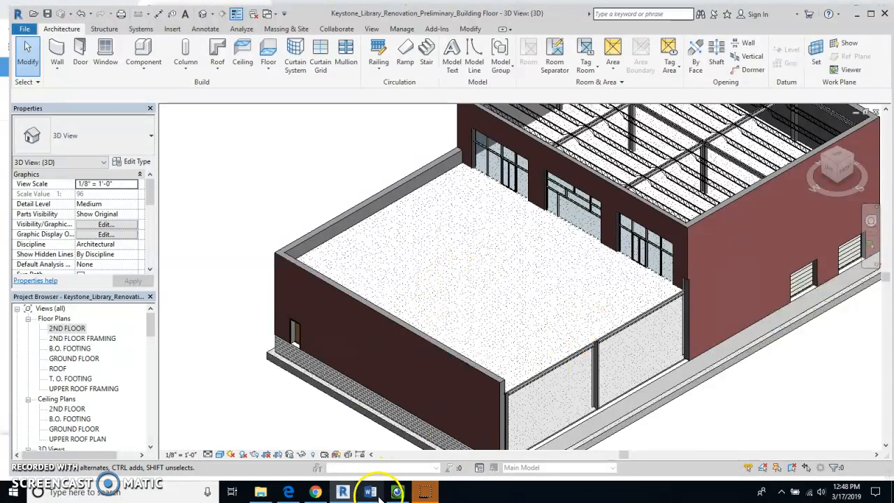
mouse_move(308, 454)
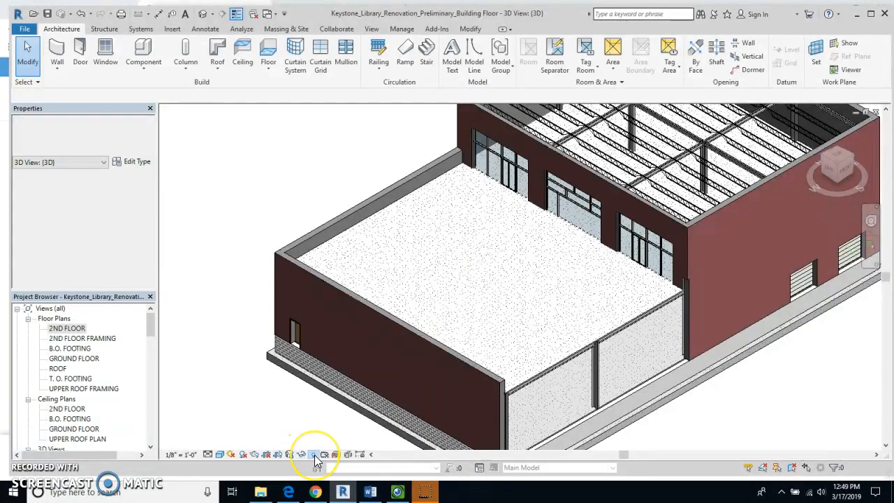
click(316, 454)
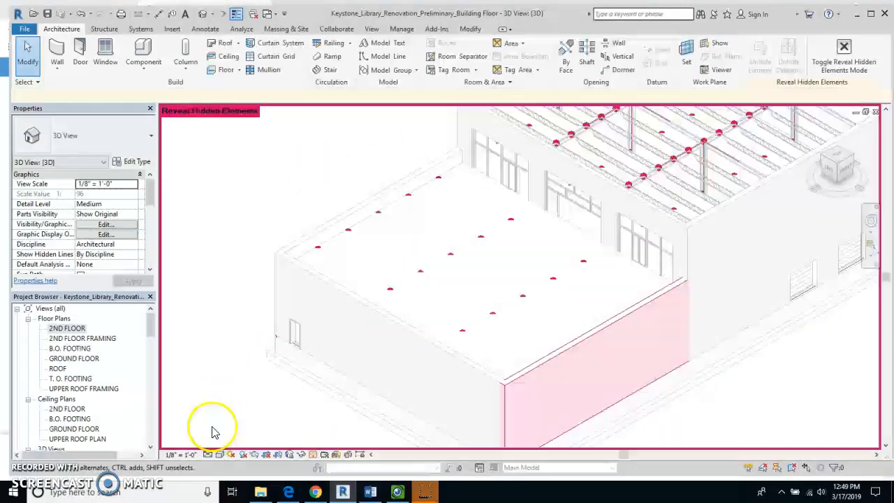
click(839, 62)
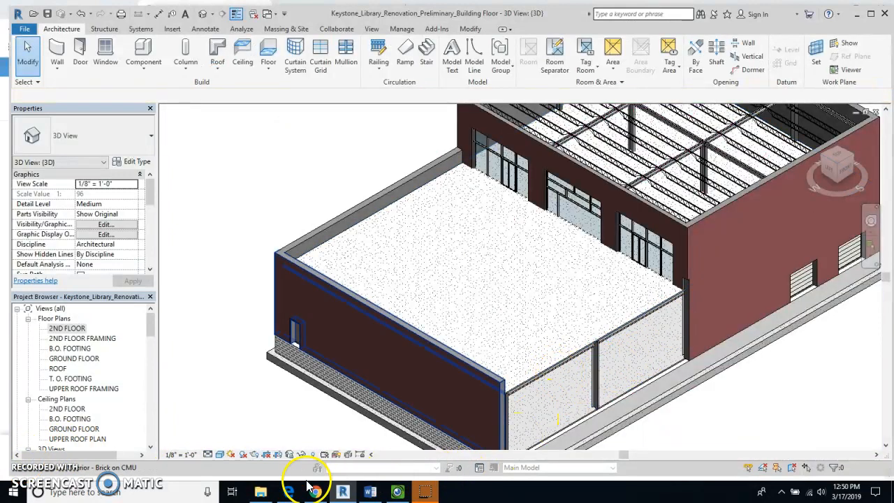
click(302, 455)
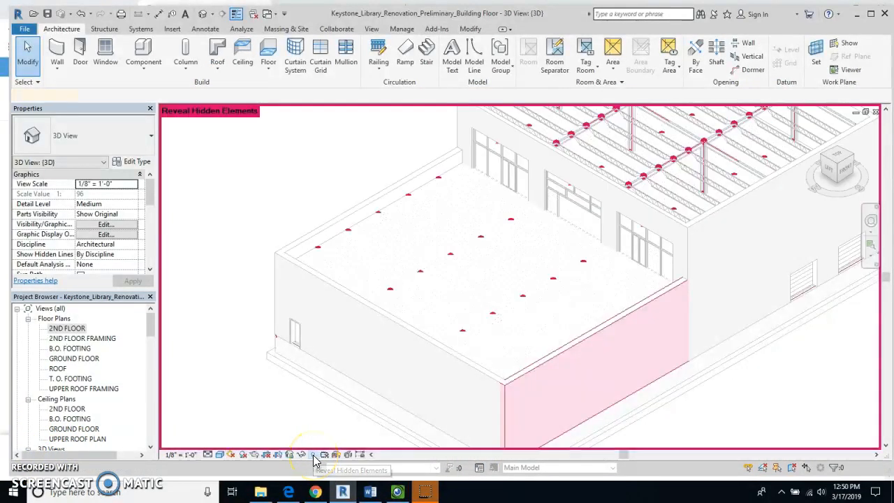
click(313, 455)
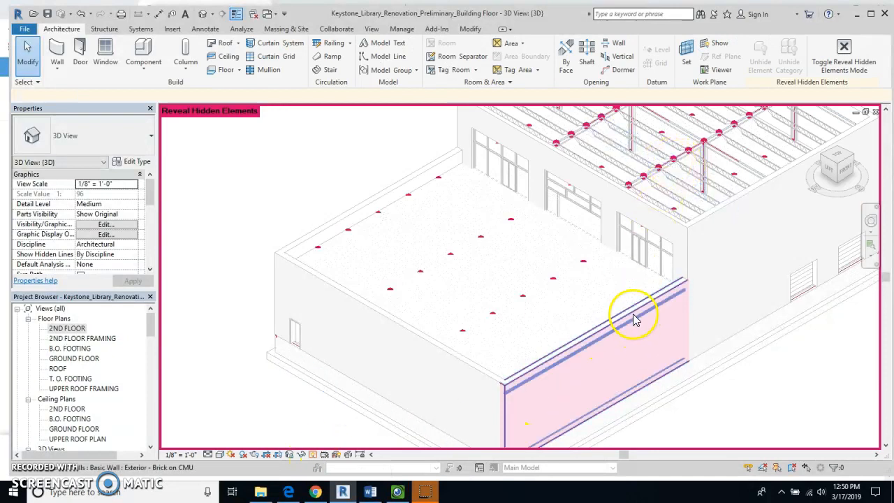
click(631, 314)
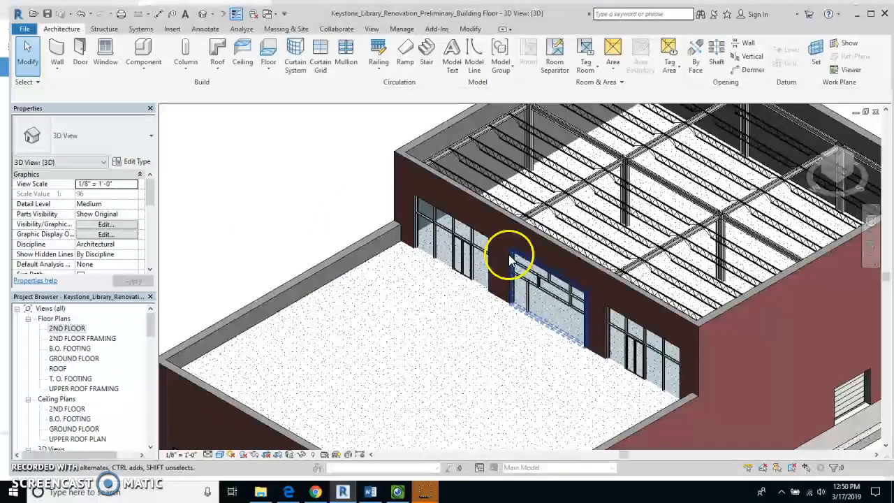
- Select the brick exterior wall and apply a Base Offset of 4.125"
click(508, 259)
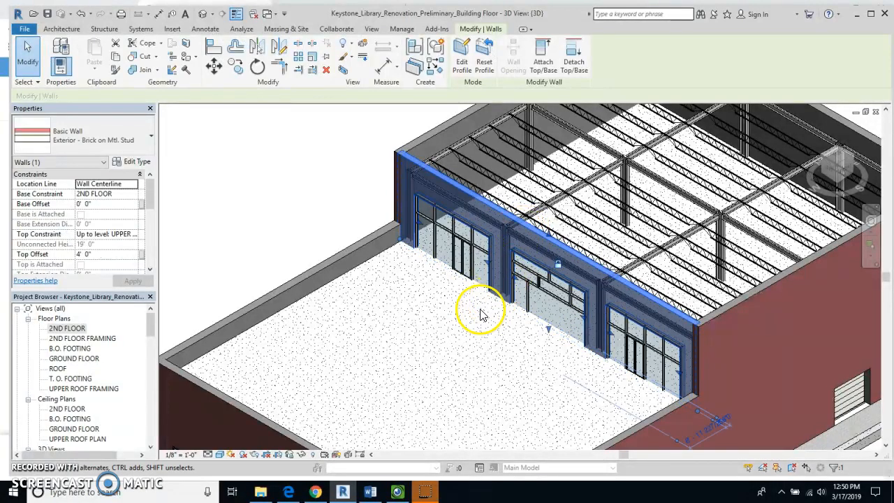
mouse_move(196, 231)
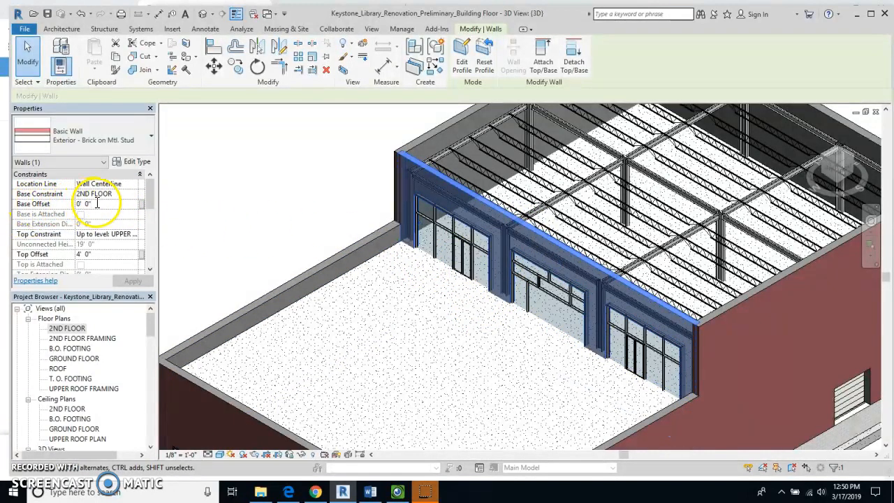
click(105, 204)
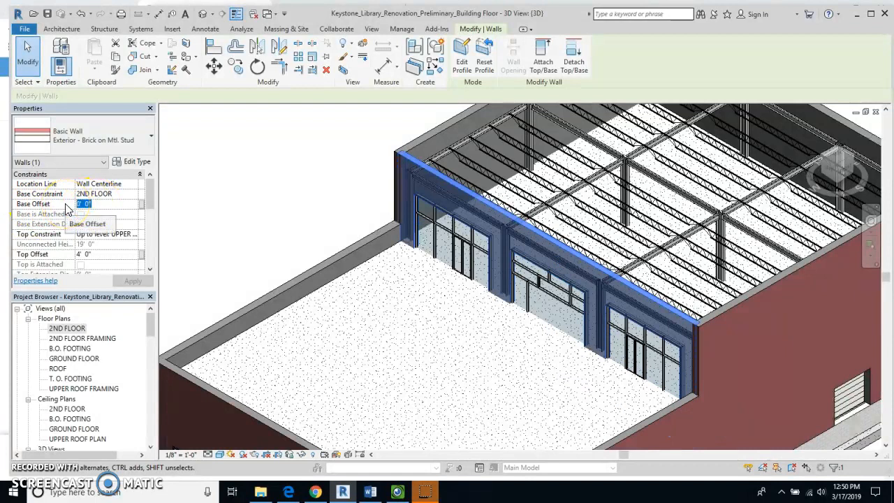
text(4.125)
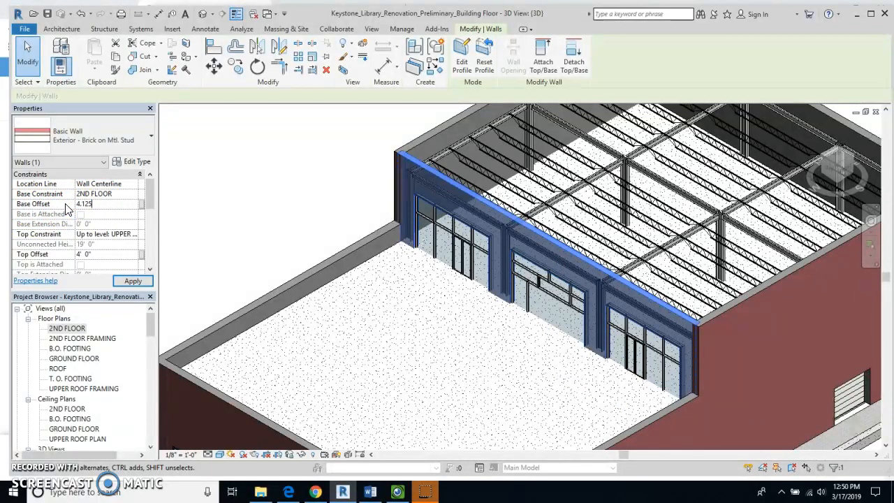
click(133, 280)
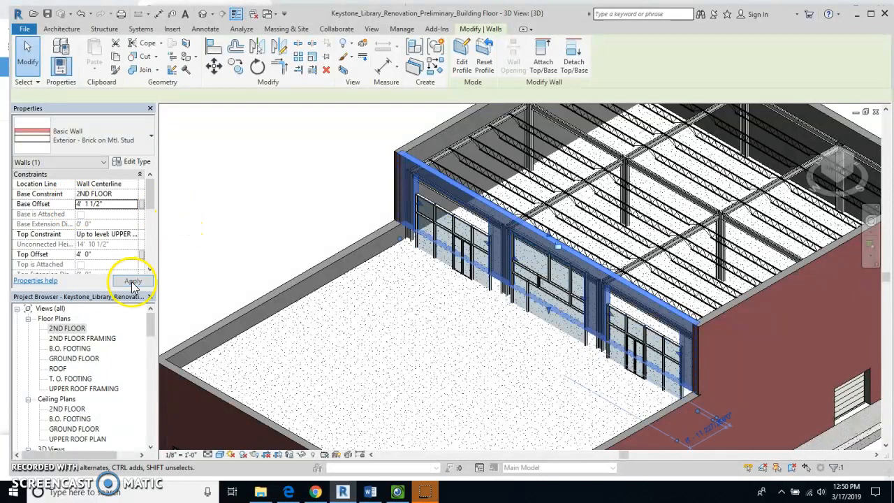
click(133, 280)
text(4.125')
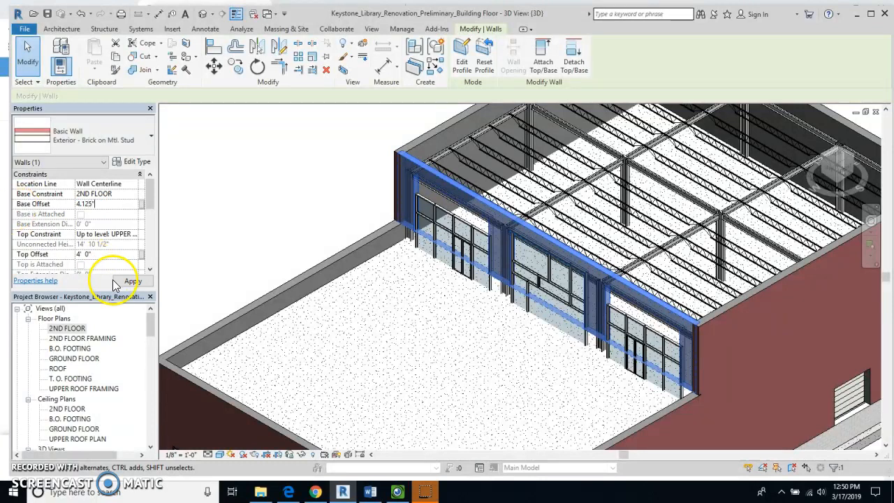
click(131, 279)
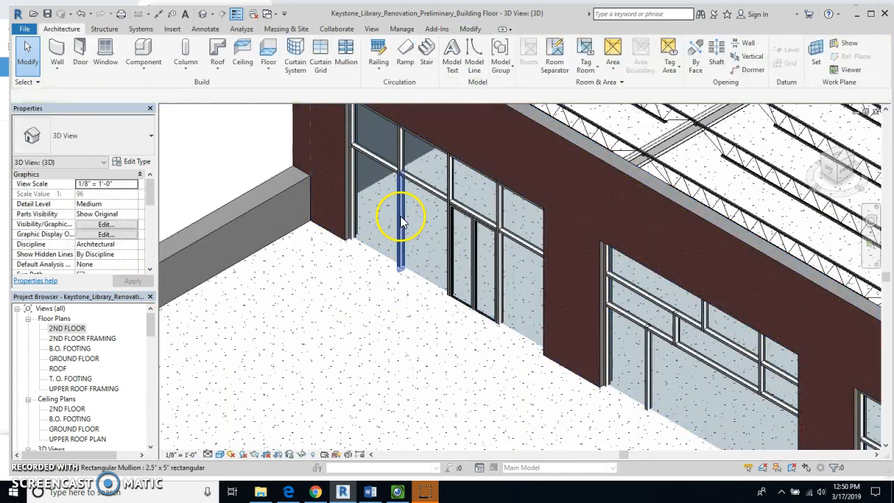
- Give the first storefront curtain wall a Base Offset of 4.125" and apply it
click(402, 221)
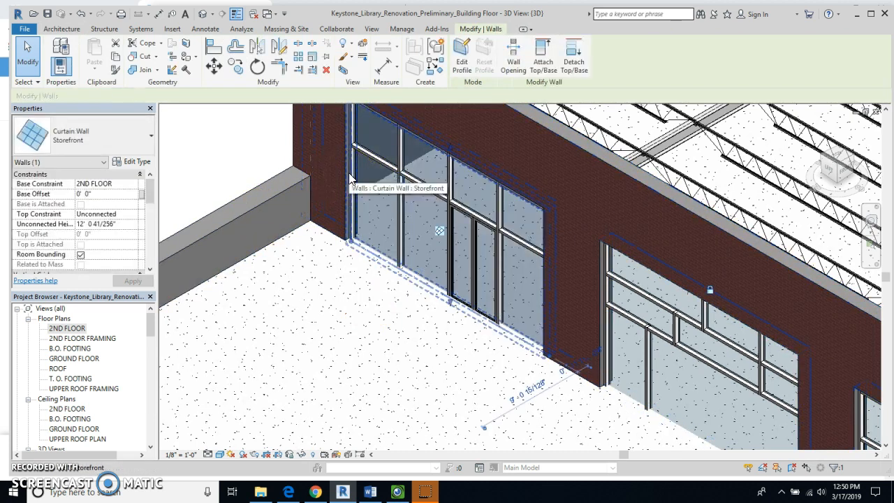
click(105, 193)
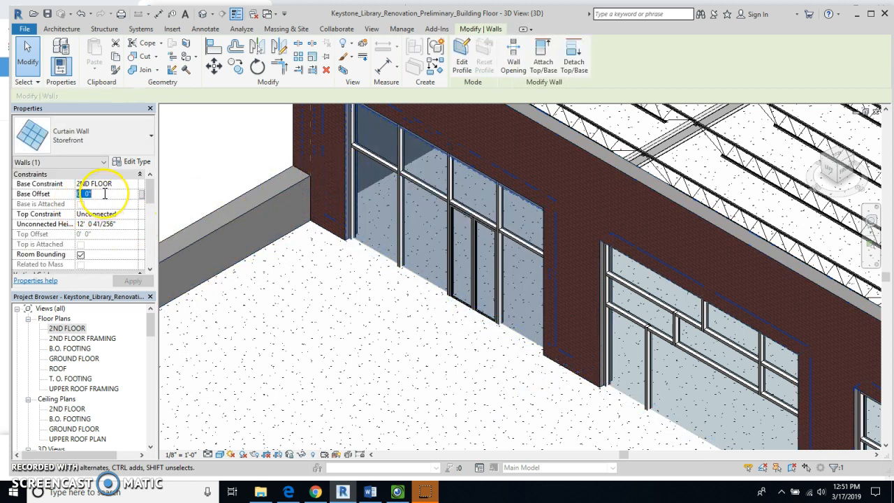
text(4.125")
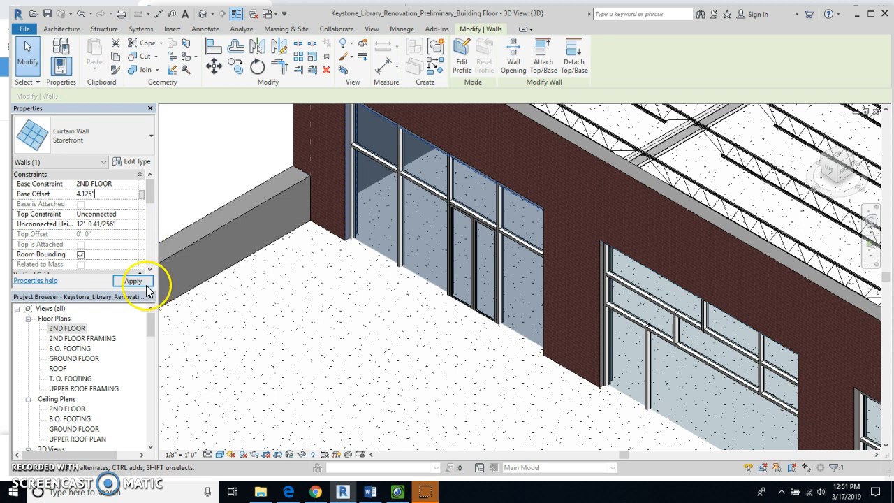
click(134, 280)
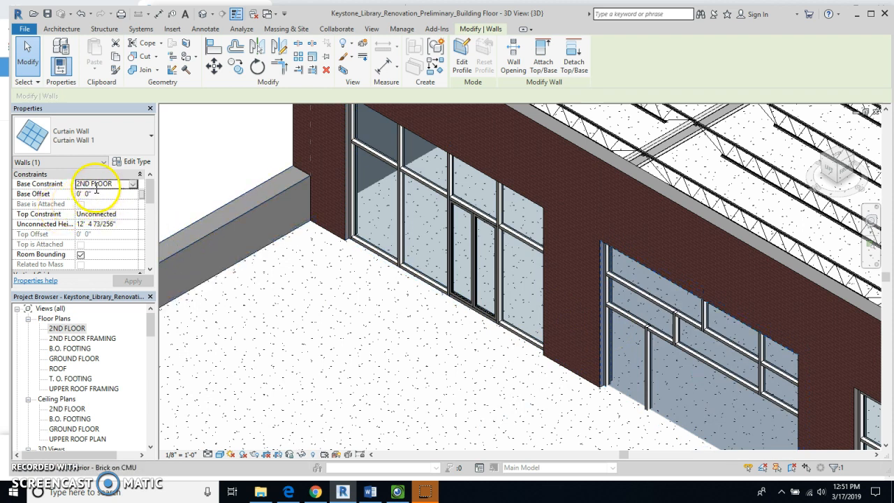
- Set the remaining storefront curtain walls to a 4.125" Base Offset, removing the blocking constraints
click(105, 193)
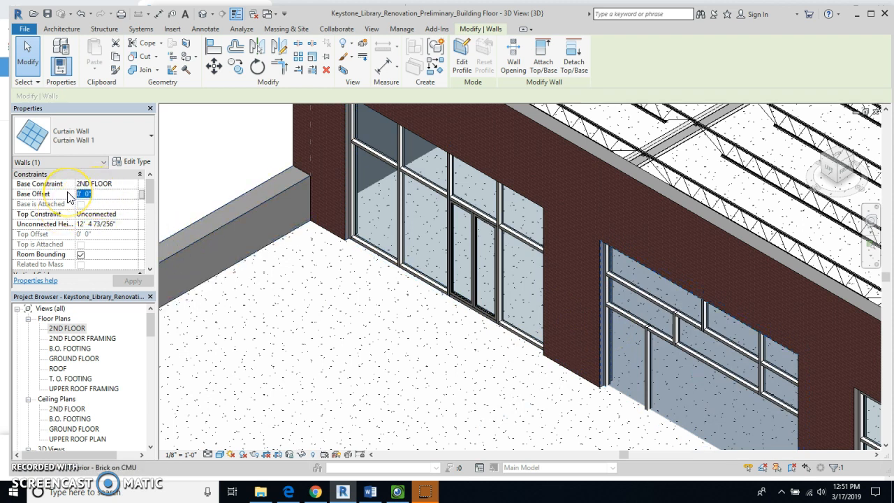
text(4.125)
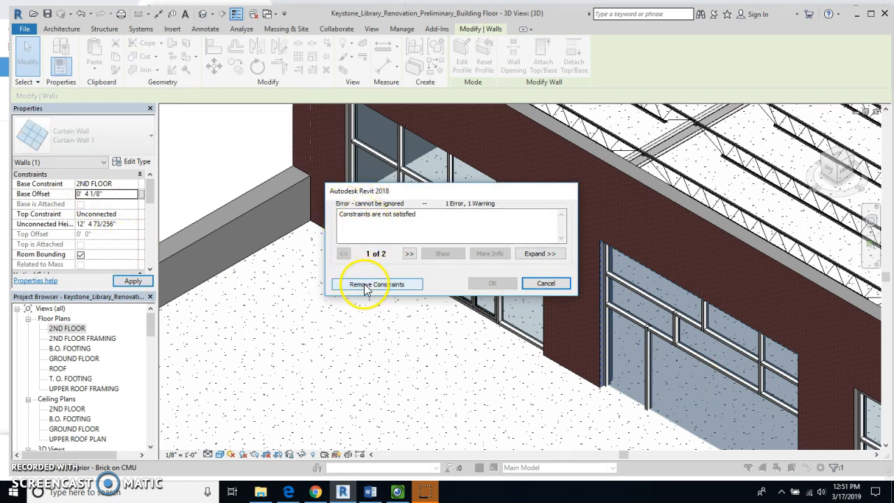
click(377, 284)
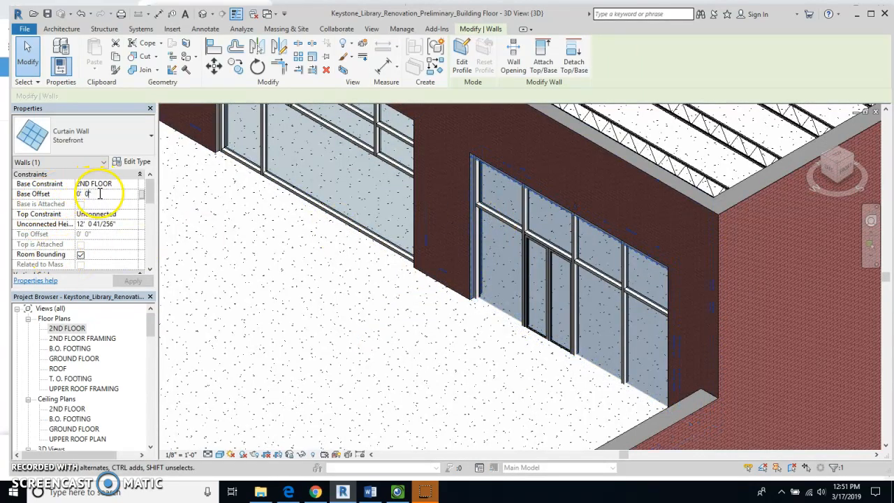
text(4.125)
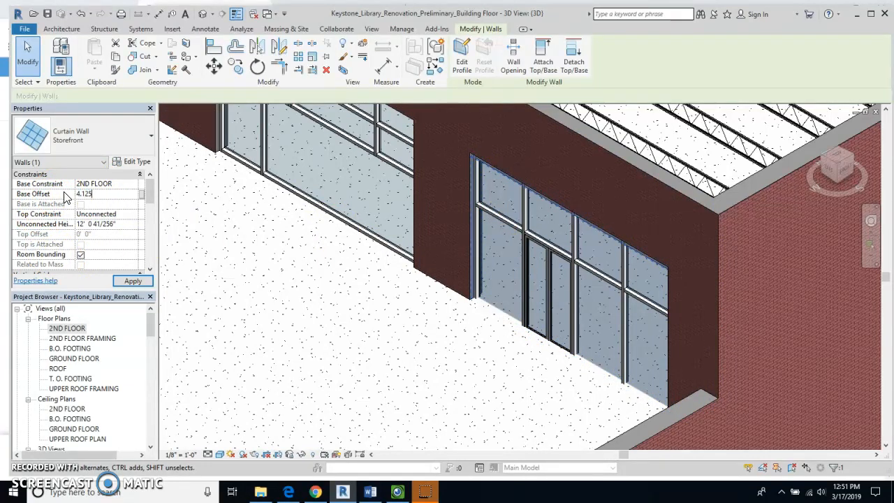
click(131, 281)
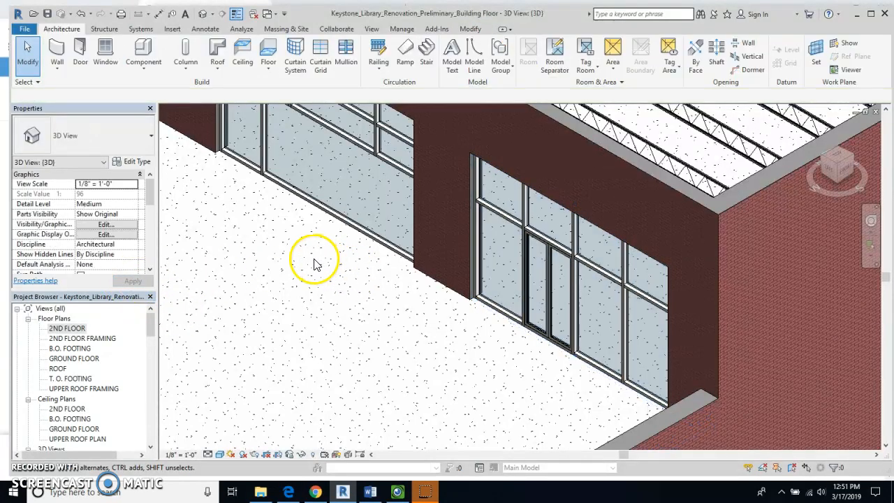
mouse_move(189, 150)
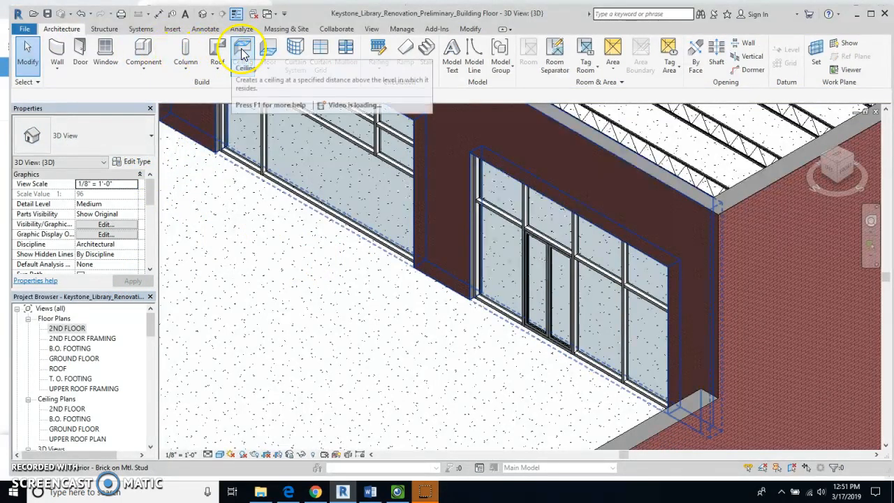
- Start a new LW Concrete on Metal Deck floor, review its type properties, and finish the empty sketch
click(242, 51)
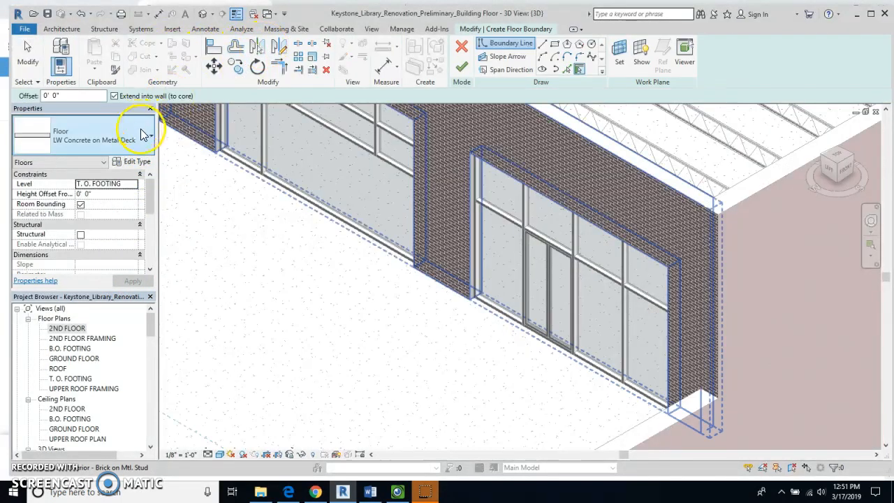
click(147, 134)
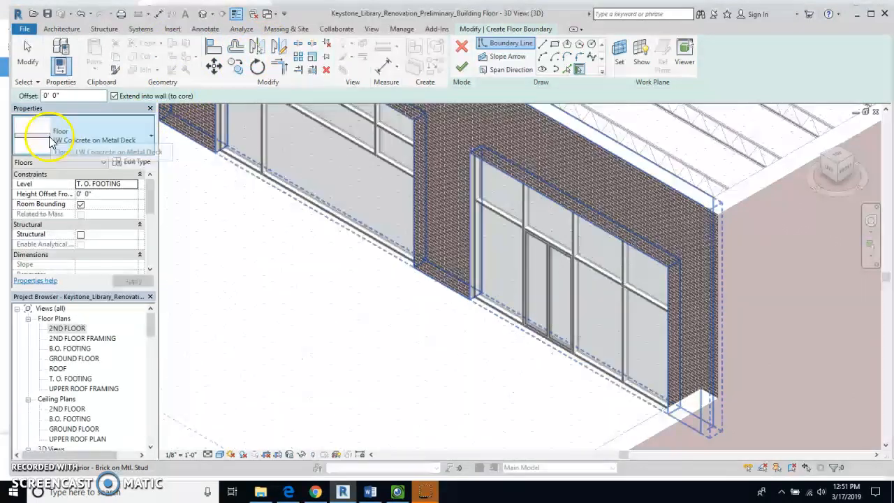
click(134, 162)
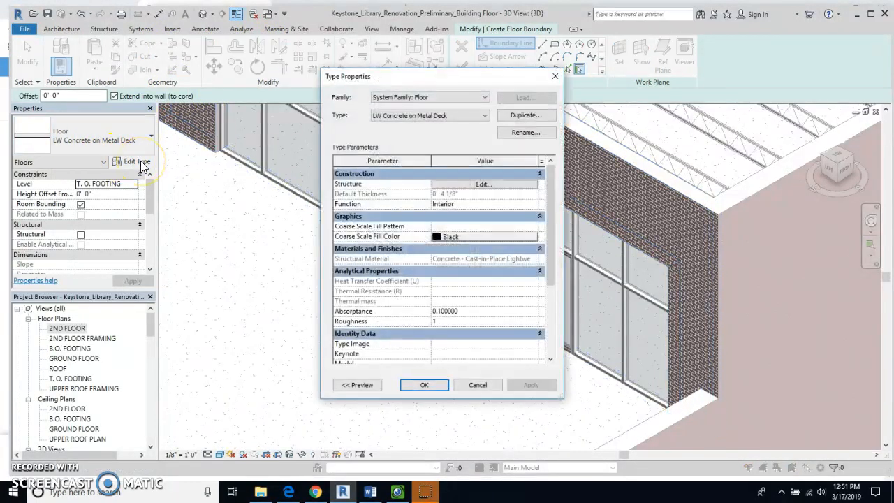
mouse_move(420, 188)
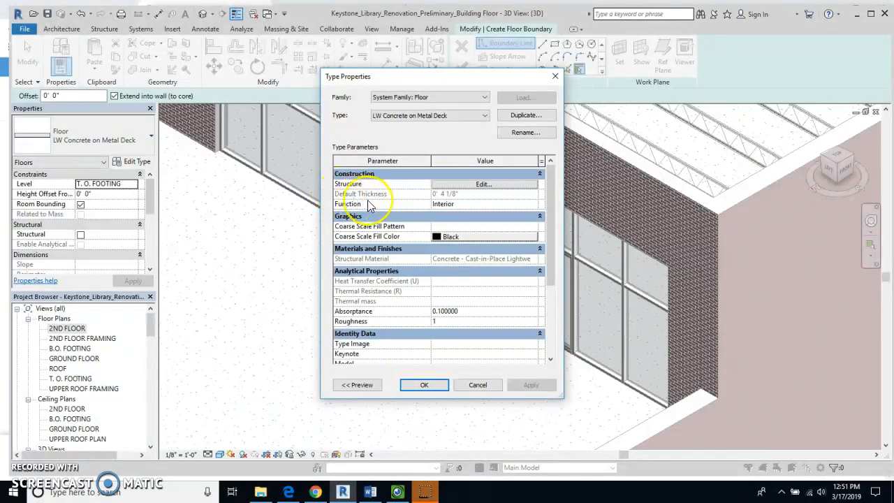
mouse_move(454, 199)
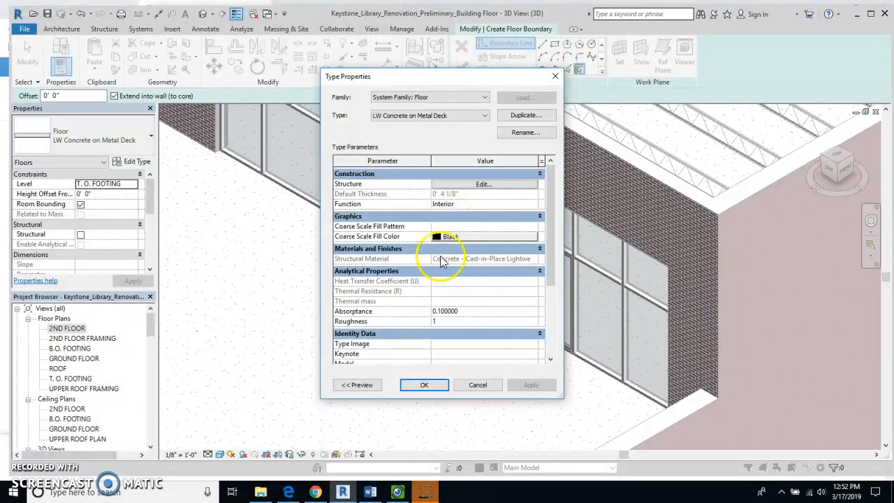
click(425, 385)
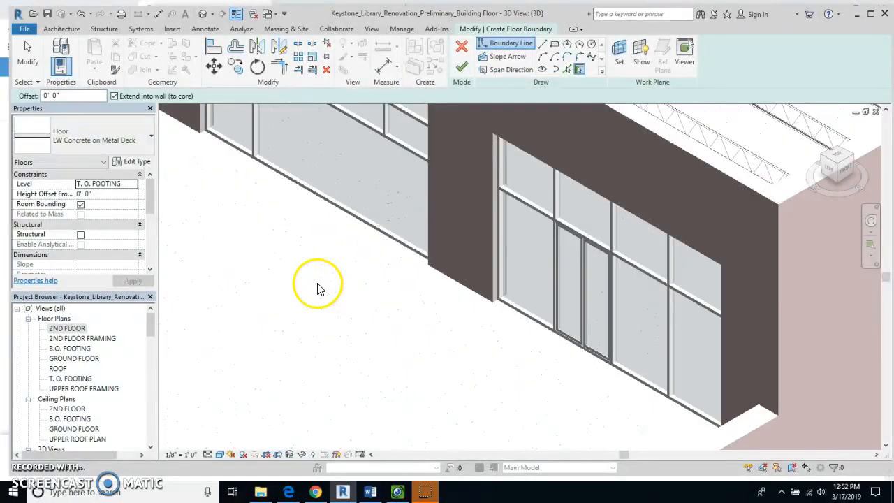
click(461, 67)
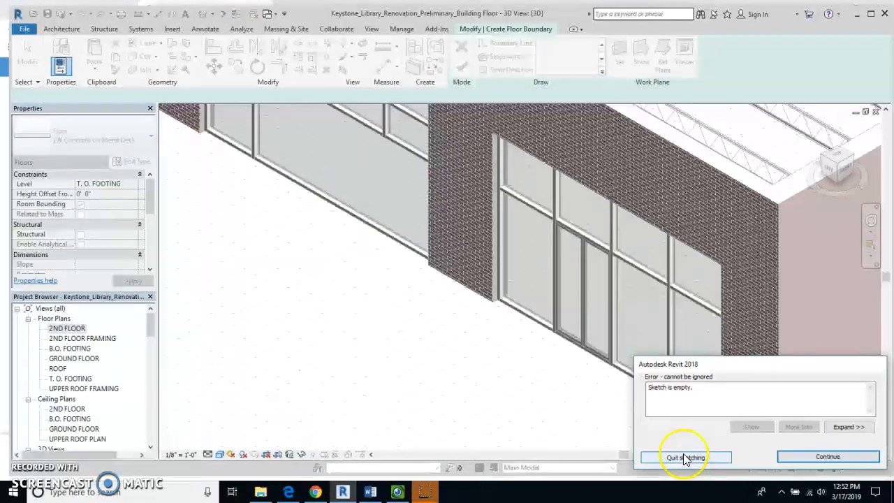
- Quit the empty floor sketch and zoom out to see more of the building in 3D
click(687, 455)
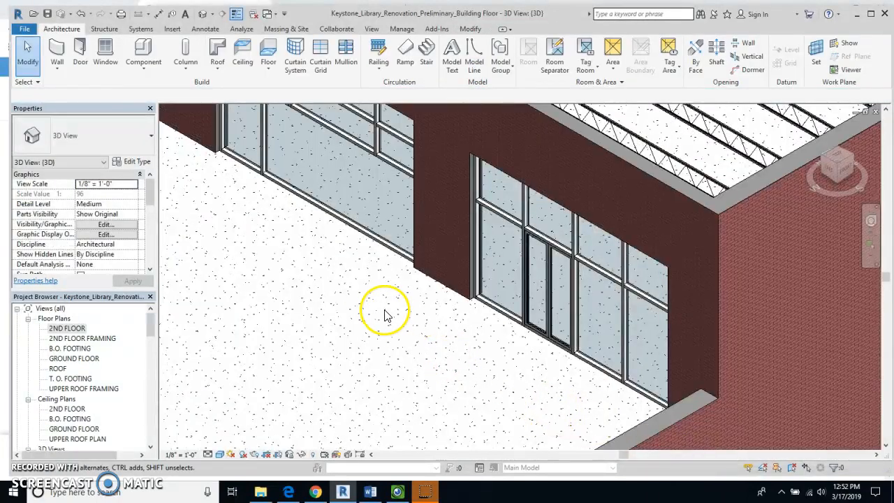
drag(384, 315, 223, 273)
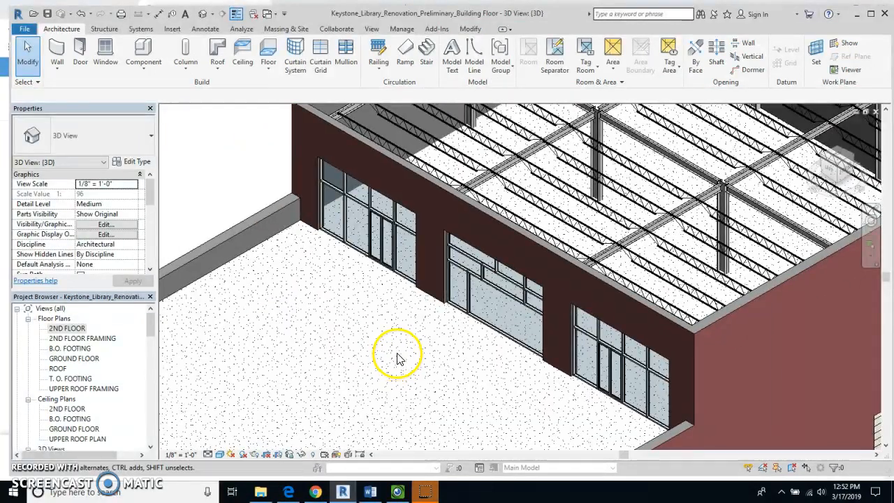
mouse_move(464, 491)
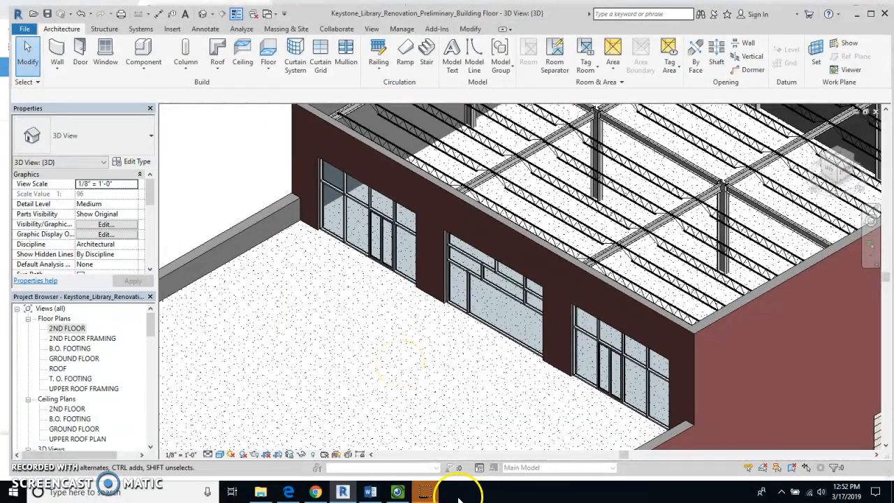